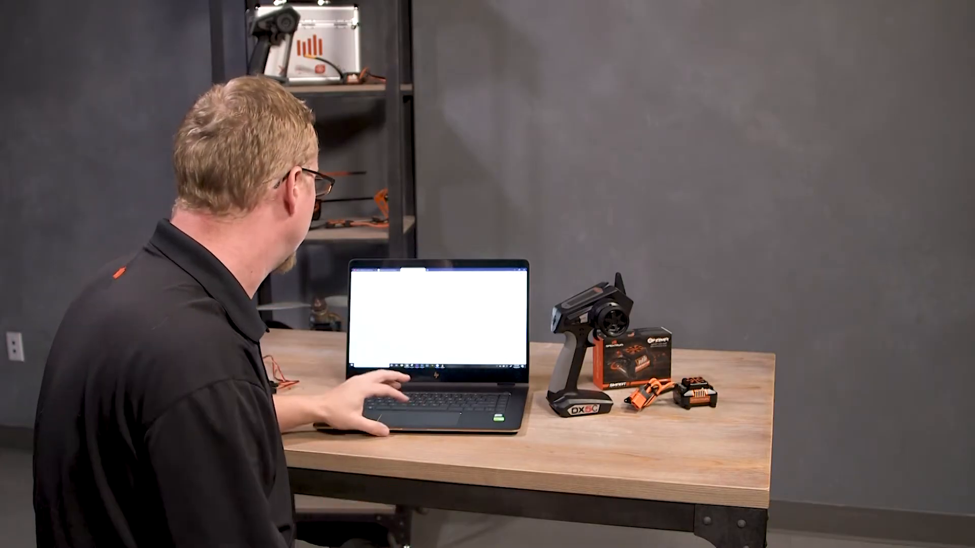
Step: Search spektrumrc.com for 'SPMA3065' to find the USB programming cable page
type("SPMA3065")
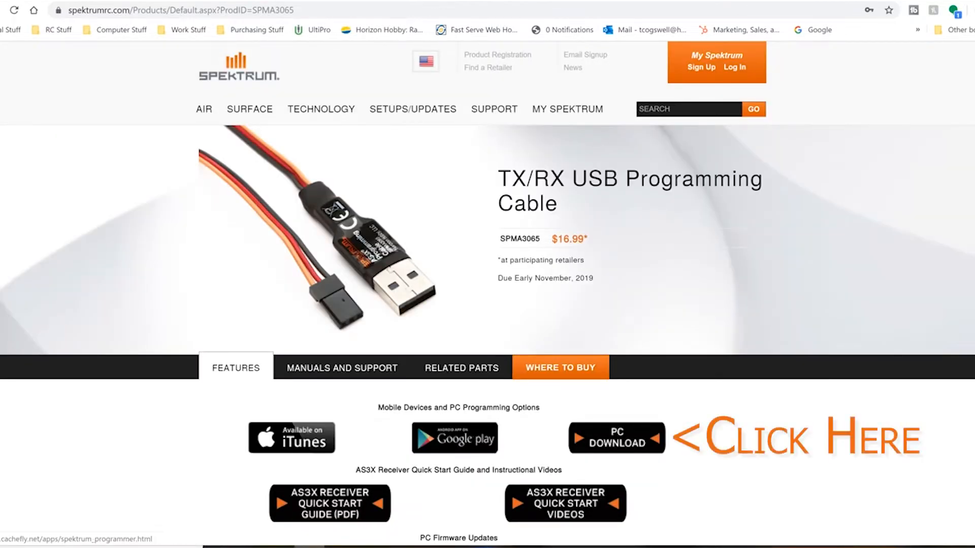
Step: Open the Spektrum Programmer Beta download page and scroll down its contents
left_click(616, 437)
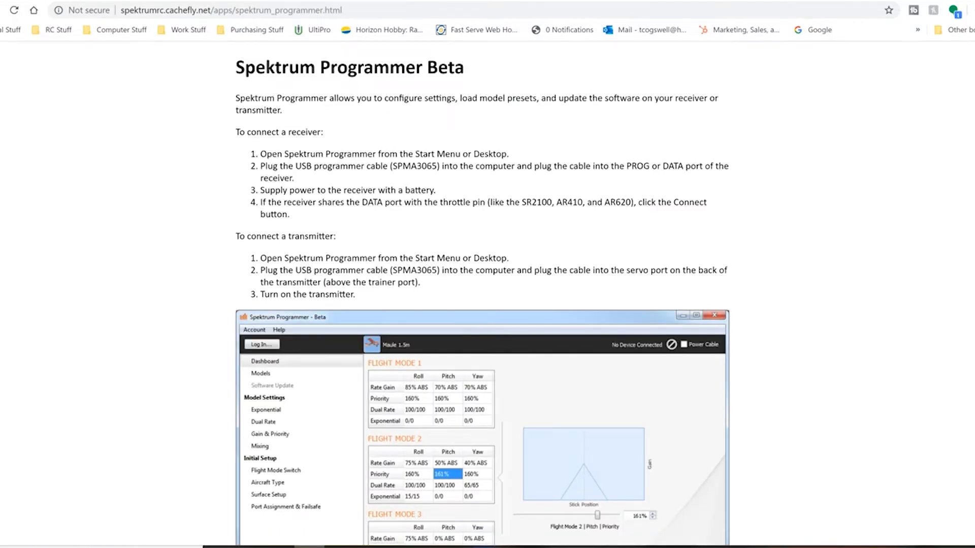
scroll("down", 3)
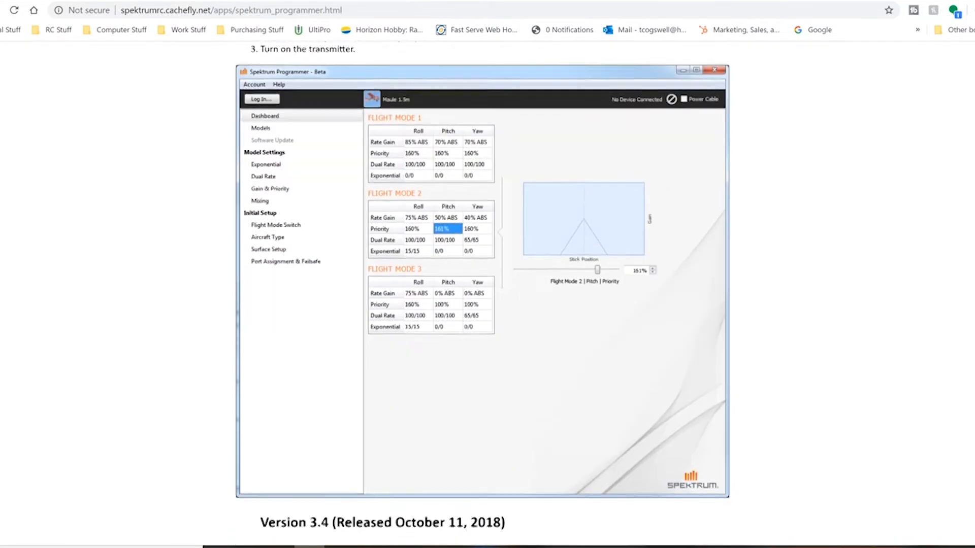
scroll("down", 3)
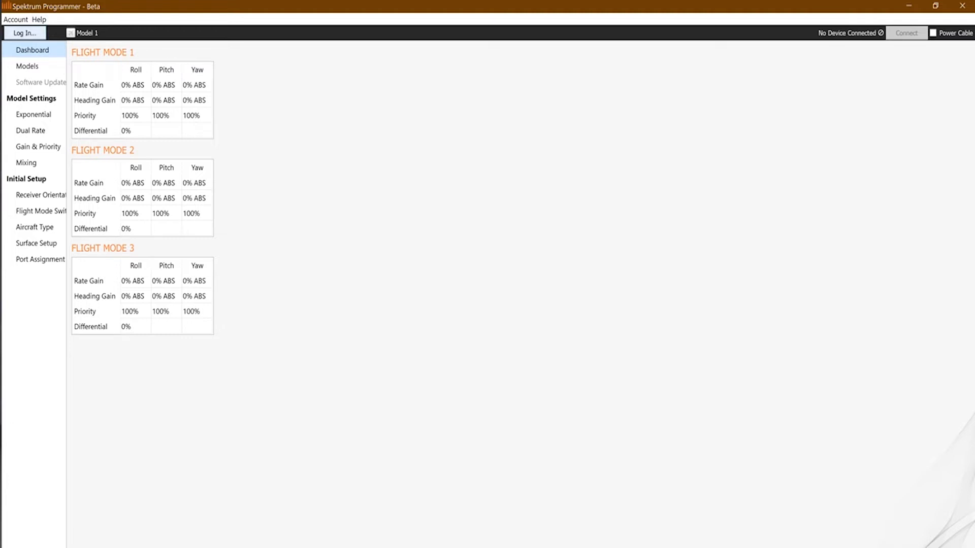
Step: Log in to Spektrum Programmer with the spektrumrc.com username and password
left_click(25, 33)
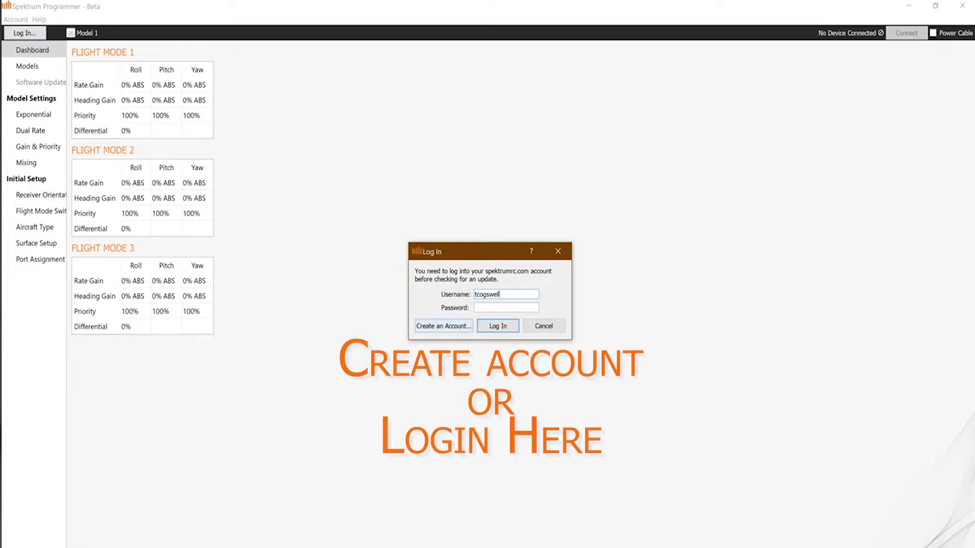
left_click(507, 294)
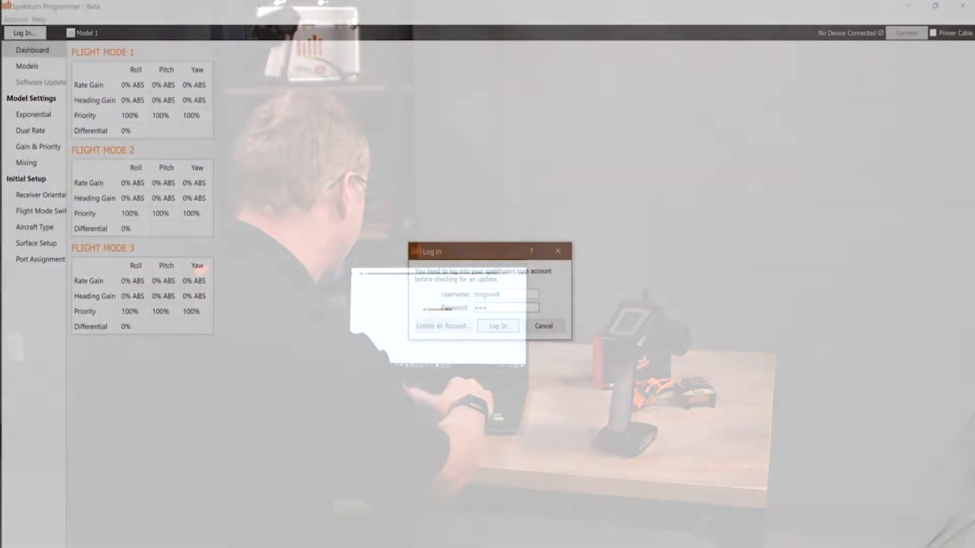
left_click(496, 326)
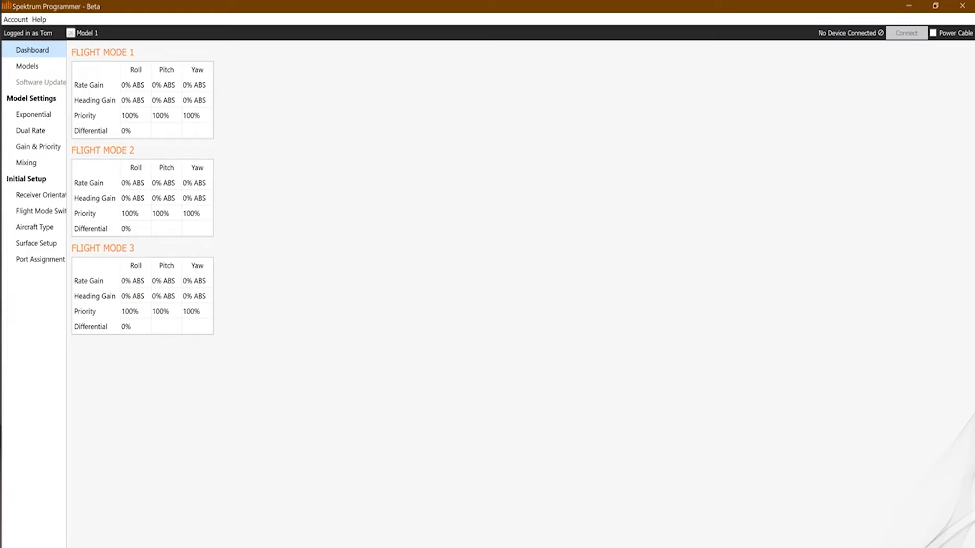
left_click(41, 82)
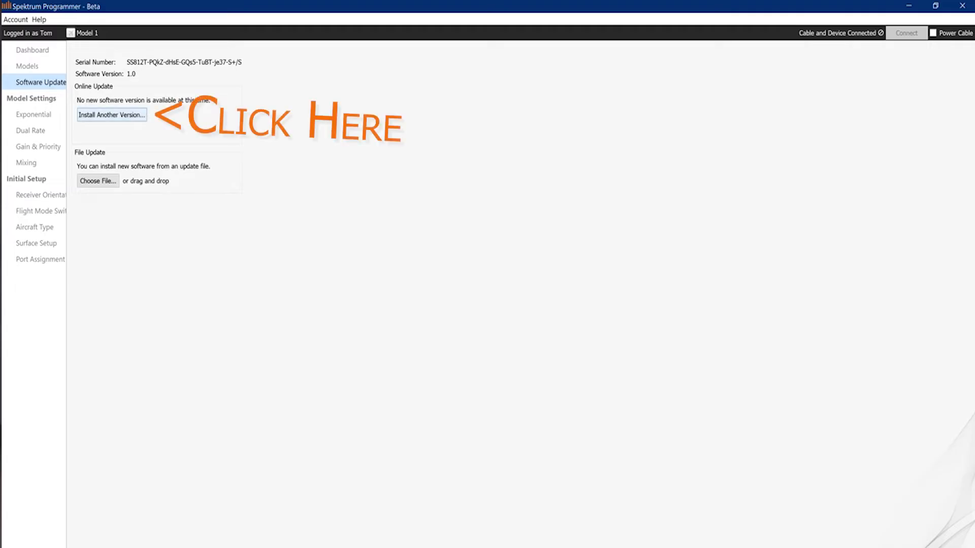
Step: Choose DX5C RaceWare version 1.06 from the other available versions and start updating
left_click(112, 115)
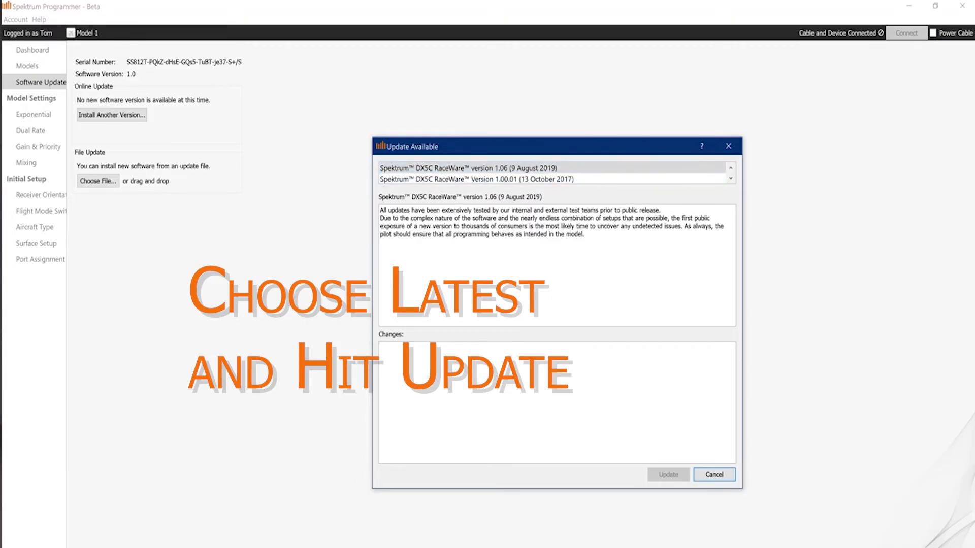
left_click(667, 474)
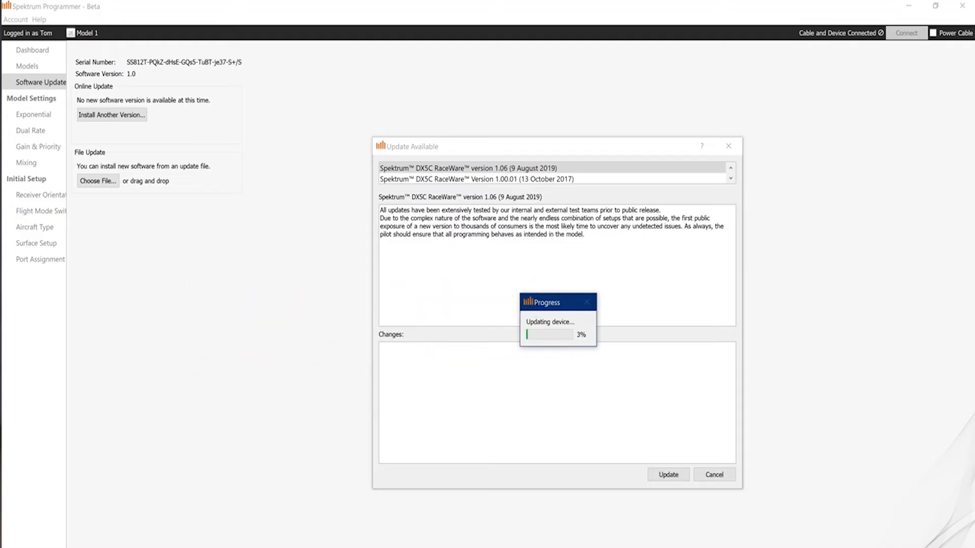